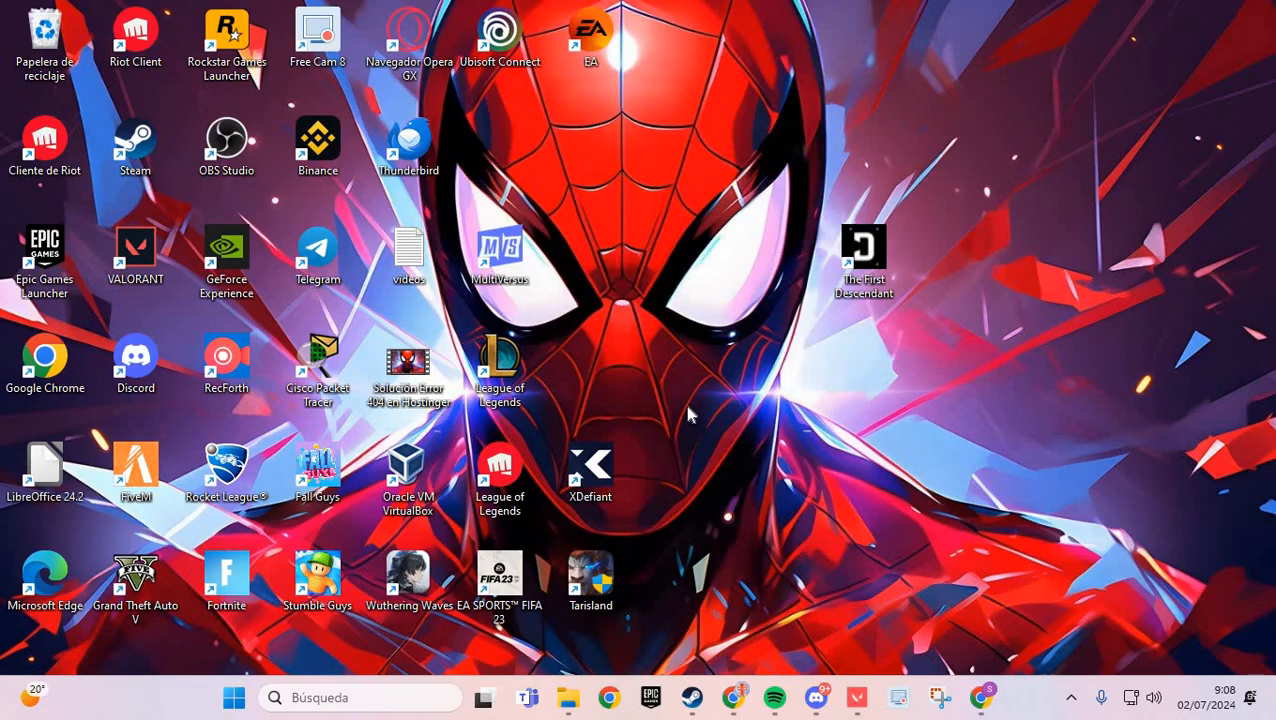
{"action": "mouse_move", "coordinate": [680, 425]}
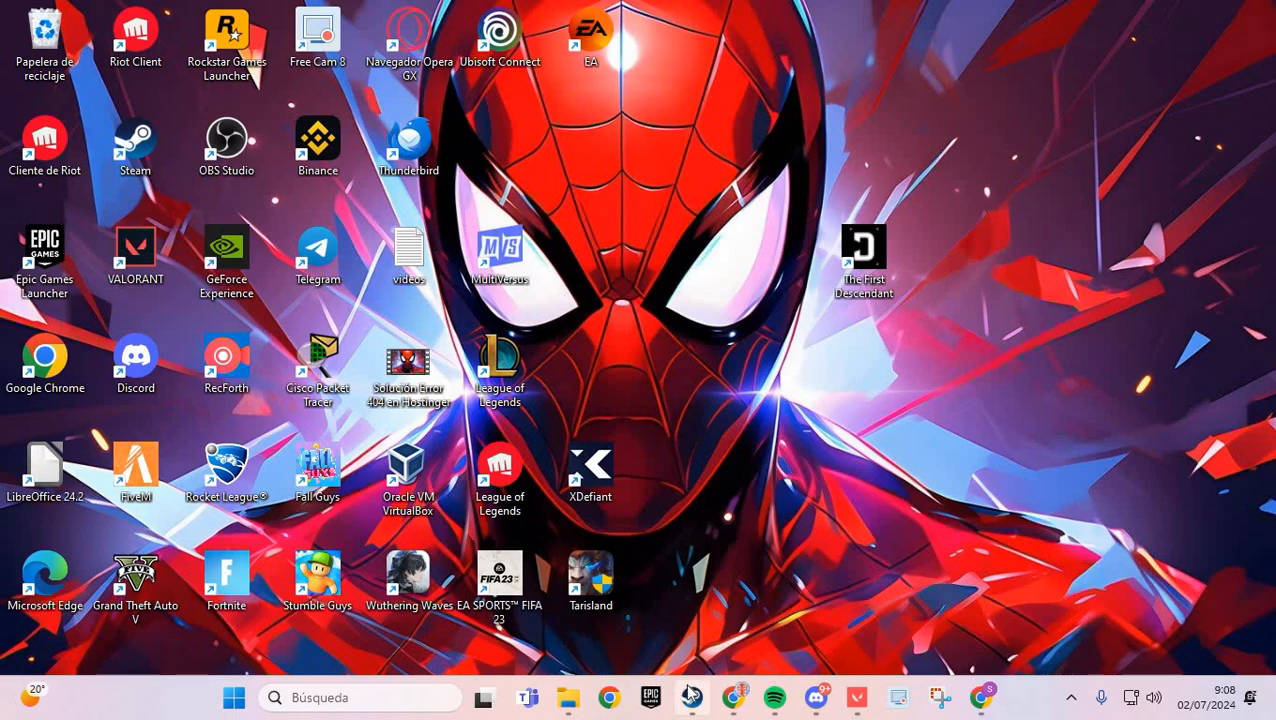
Open Steam Settings on the Downloads page and dismiss the Clear Cache prompt unconfirmed.
{"action": "left_click", "coordinate": [691, 697]}
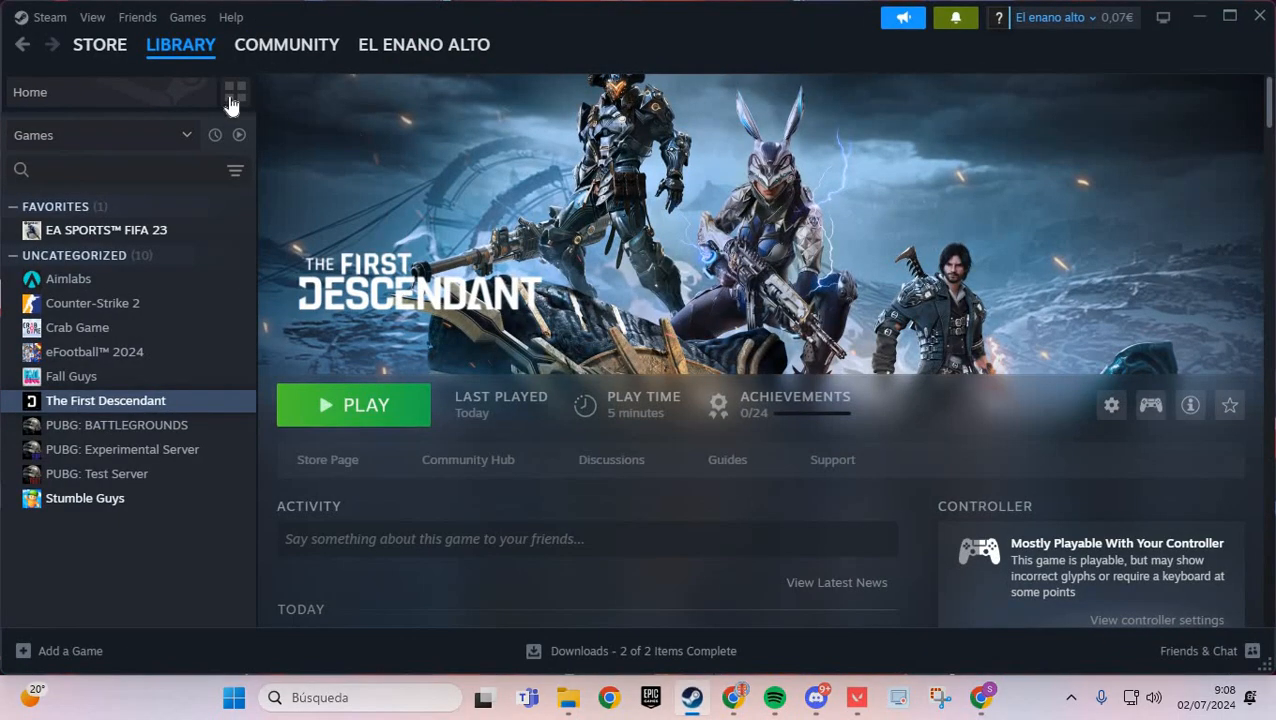
{"action": "mouse_move", "coordinate": [48, 18]}
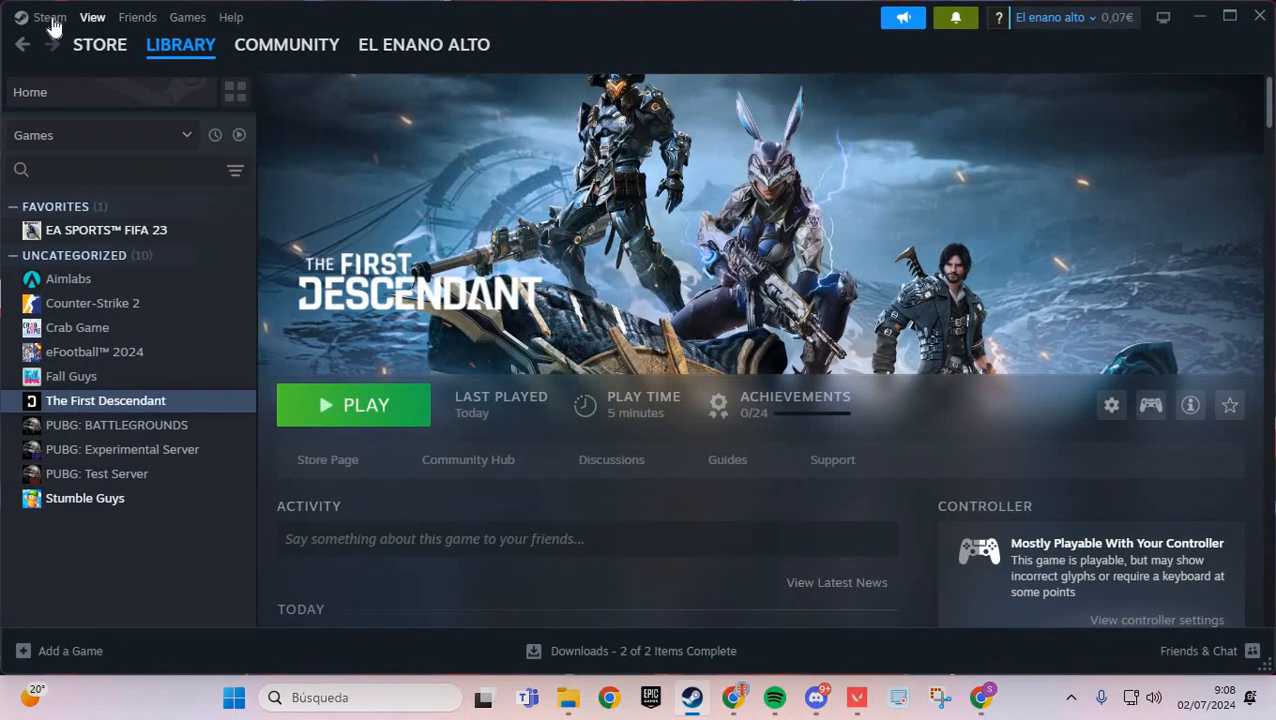
{"action": "left_click", "coordinate": [48, 17]}
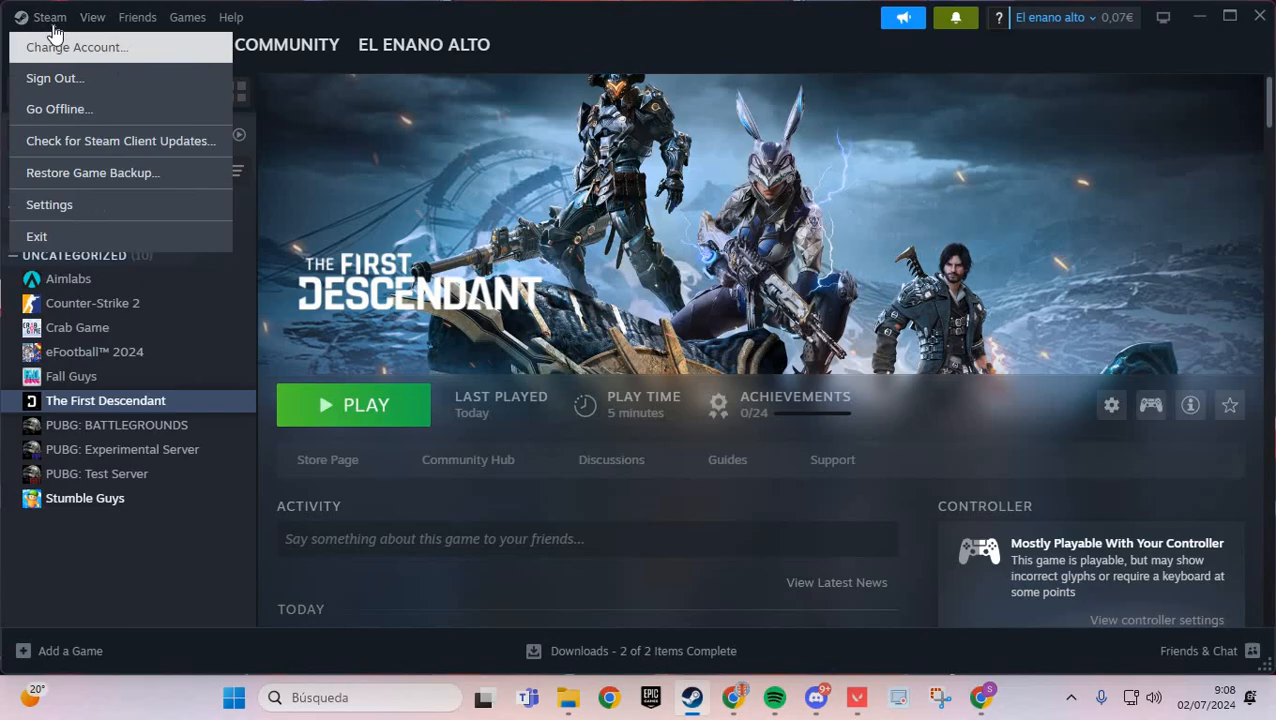
{"action": "mouse_move", "coordinate": [49, 204]}
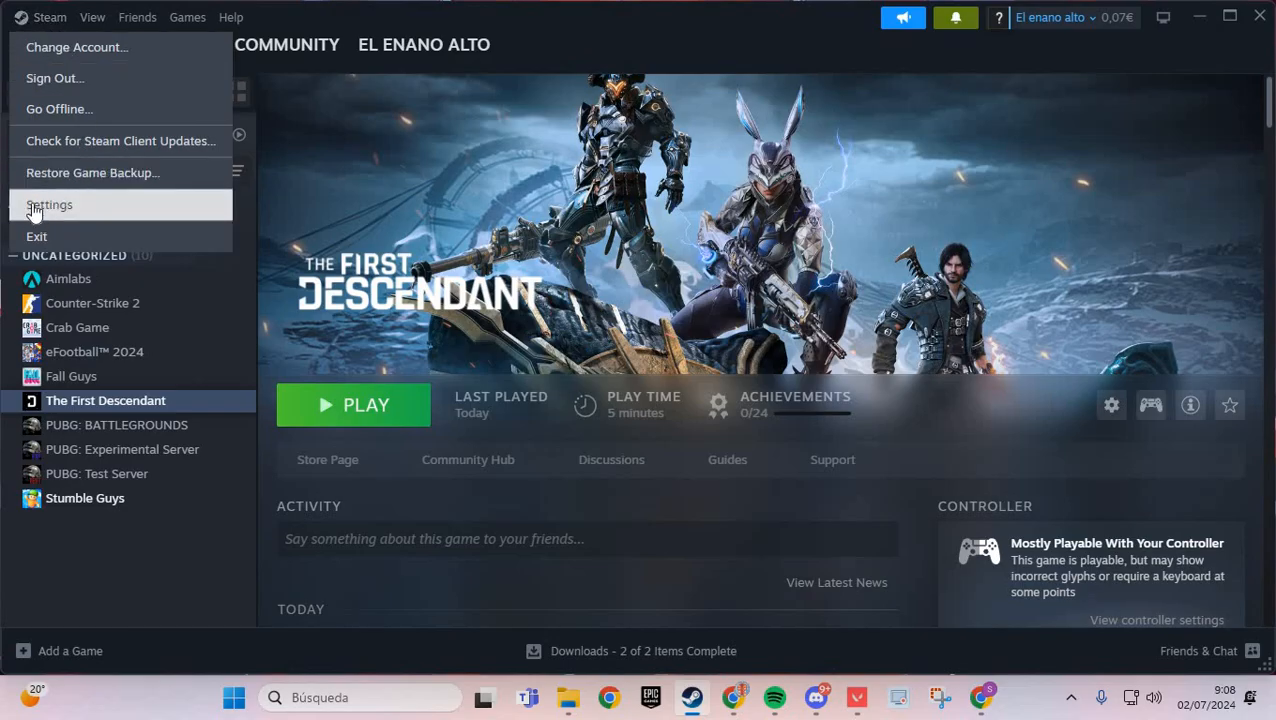
{"action": "left_click", "coordinate": [49, 204]}
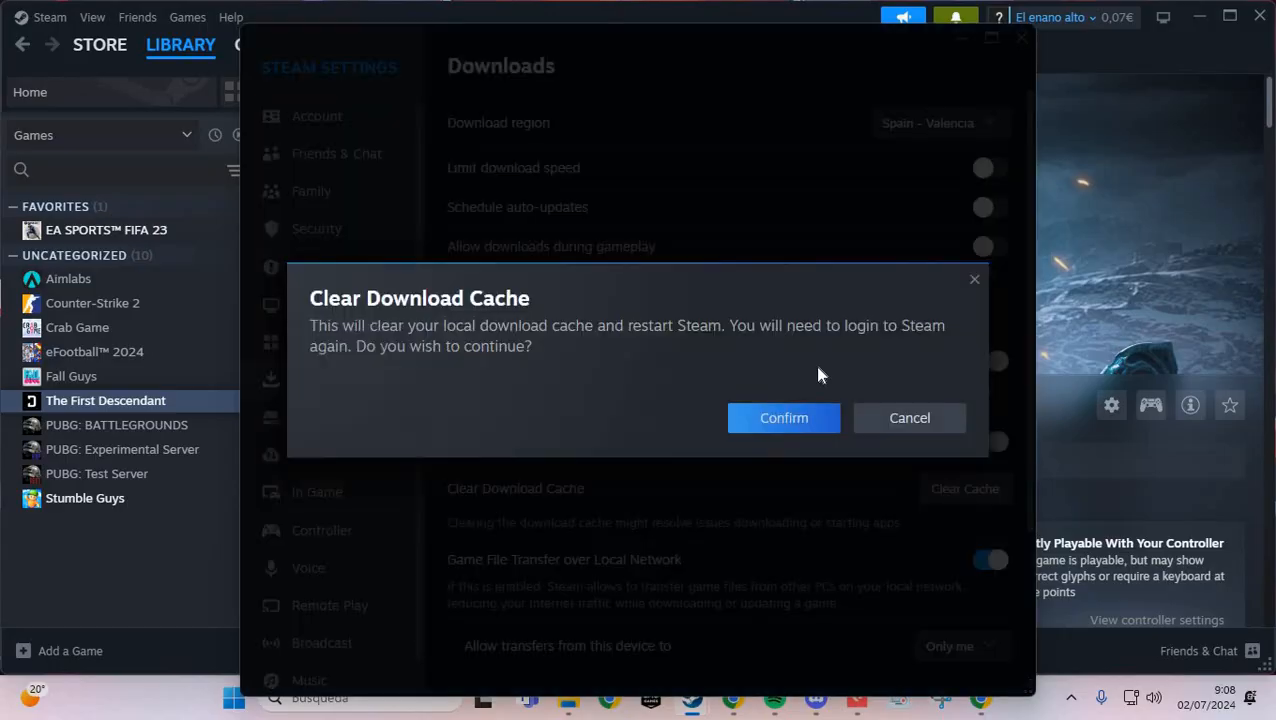
{"action": "mouse_move", "coordinate": [973, 289]}
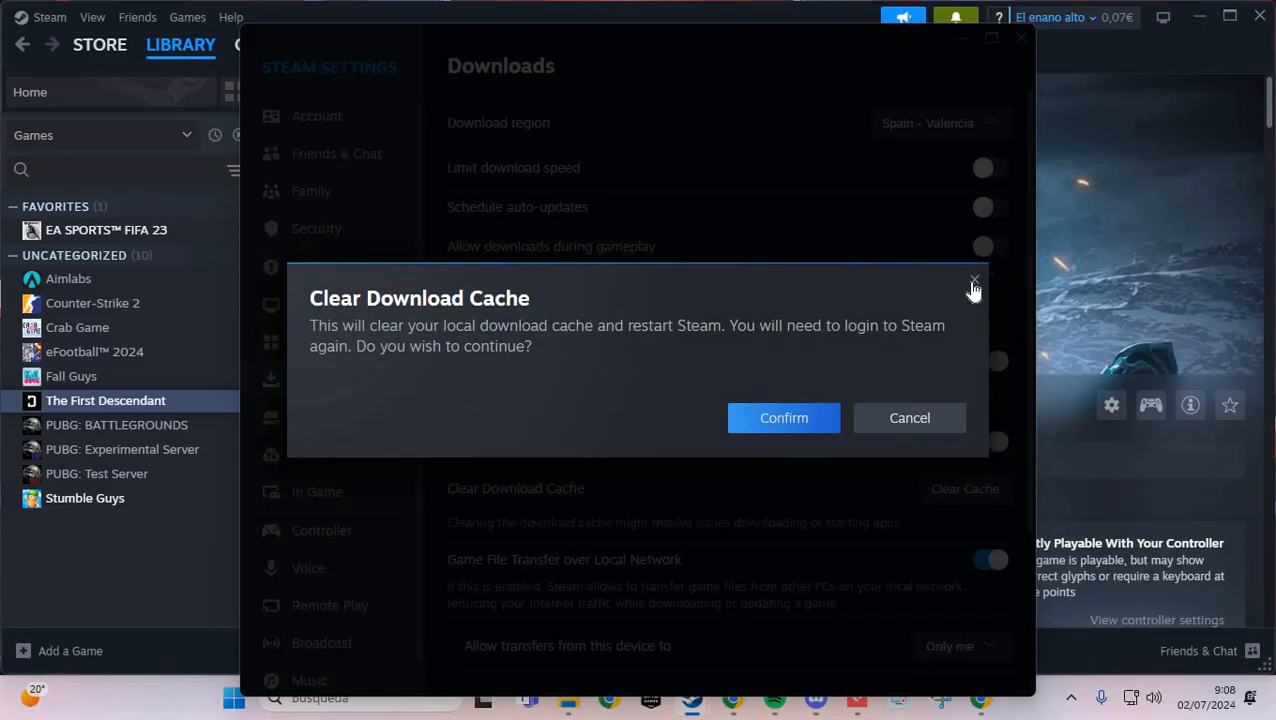
{"action": "left_click", "coordinate": [974, 280]}
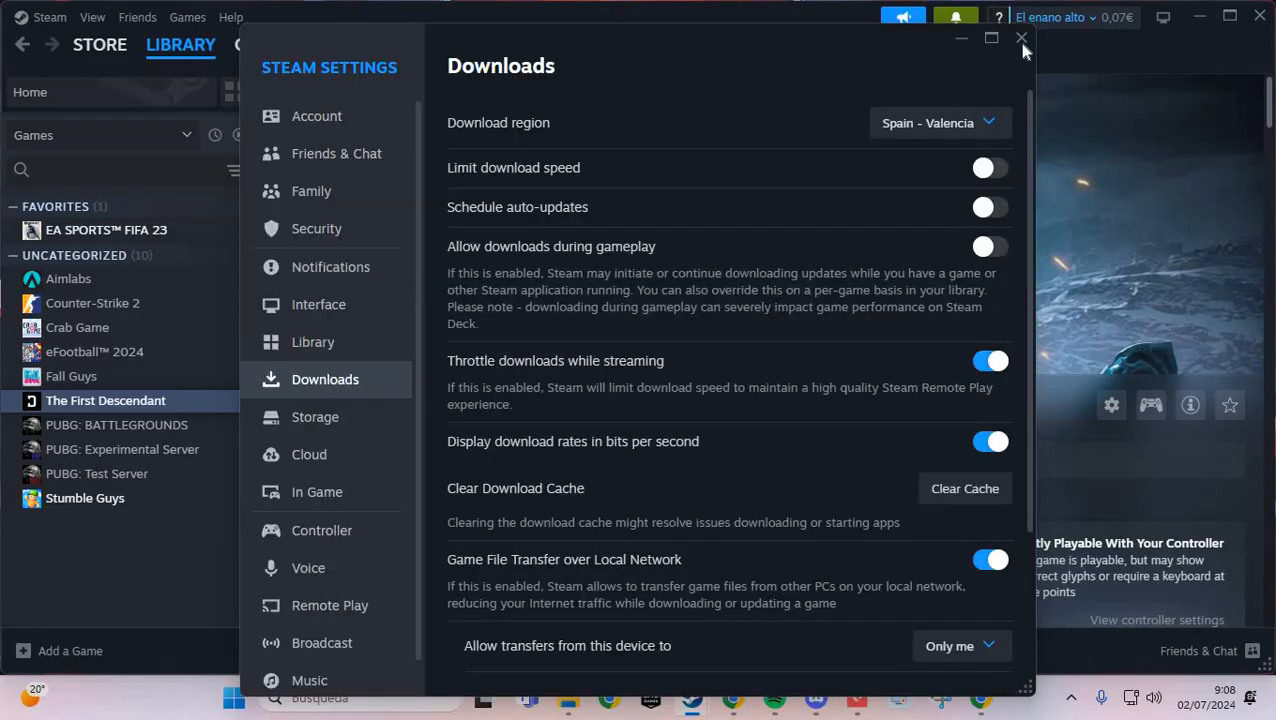
Close Settings, go to Library Home and open The First Descendant's gear menu.
{"action": "left_click", "coordinate": [1021, 38]}
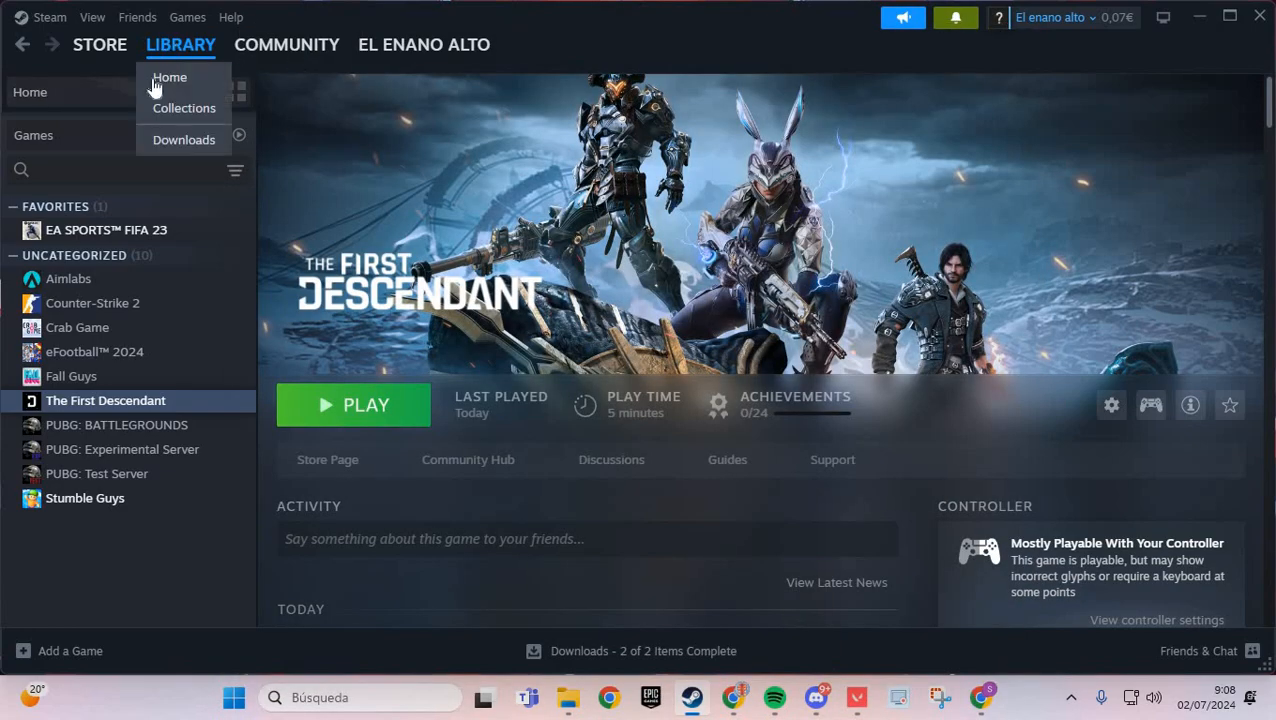
{"action": "left_click", "coordinate": [169, 77]}
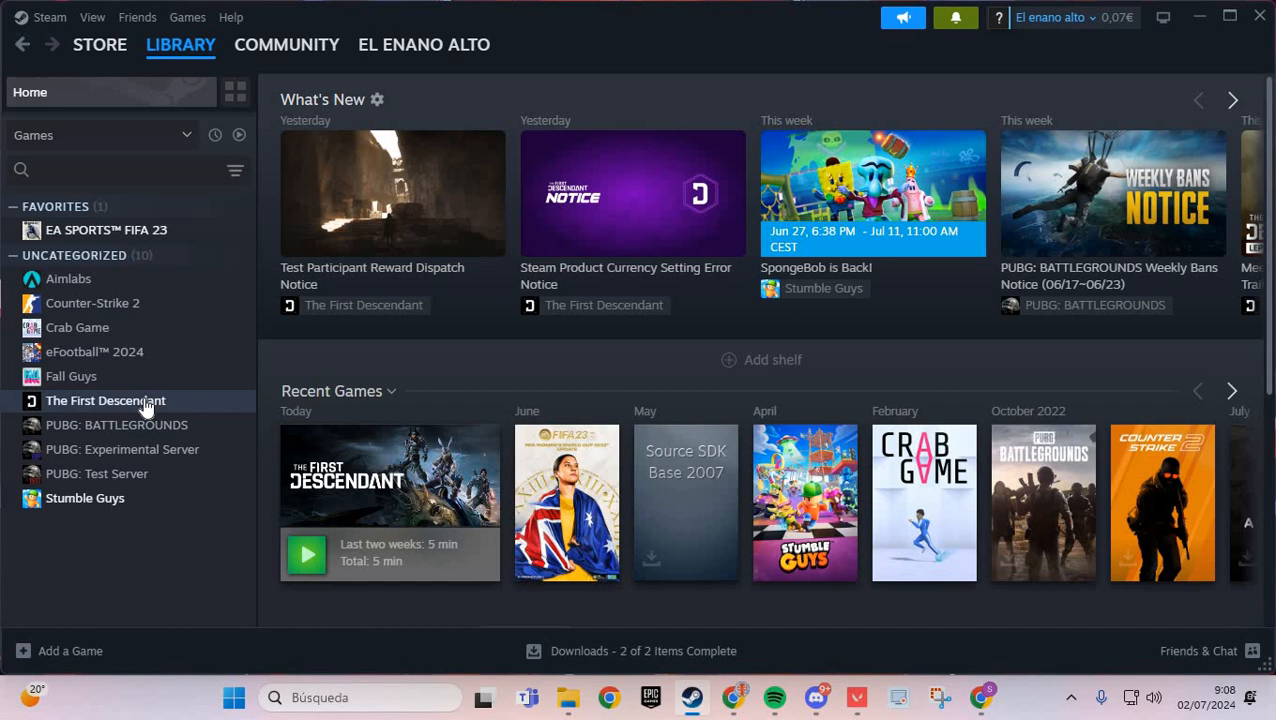
{"action": "left_click", "coordinate": [105, 400]}
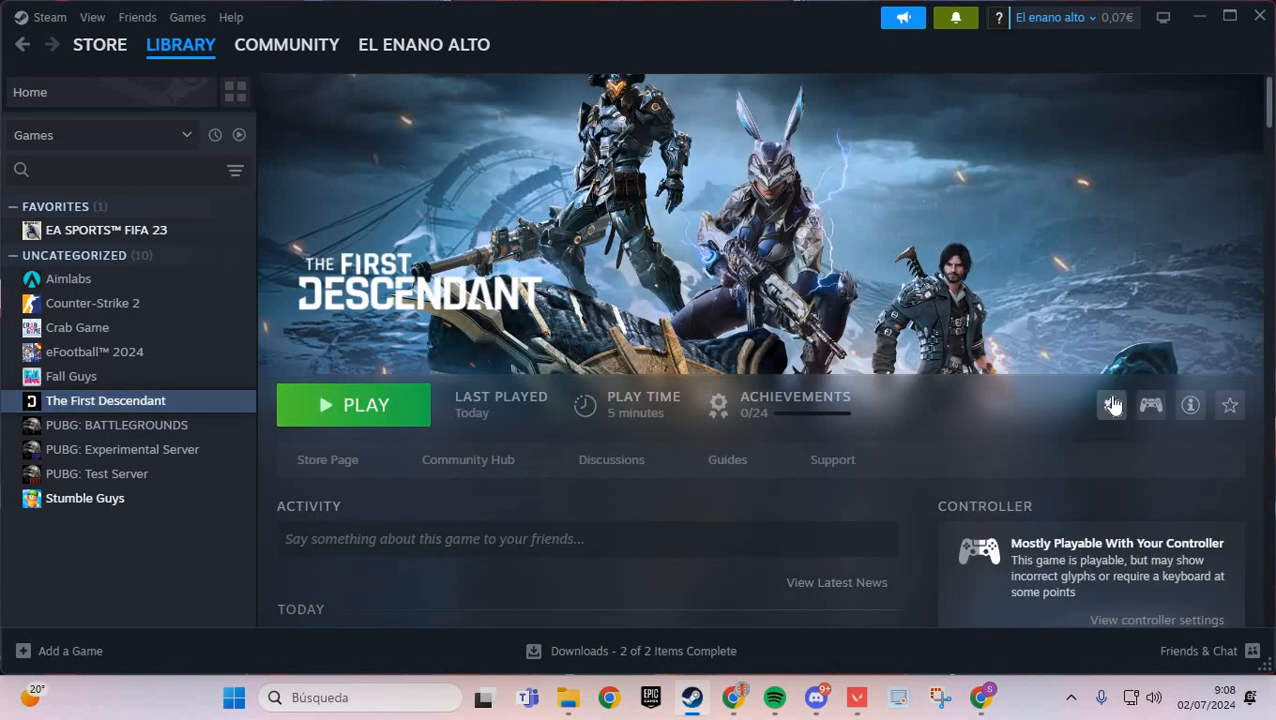
{"action": "left_click", "coordinate": [1111, 405]}
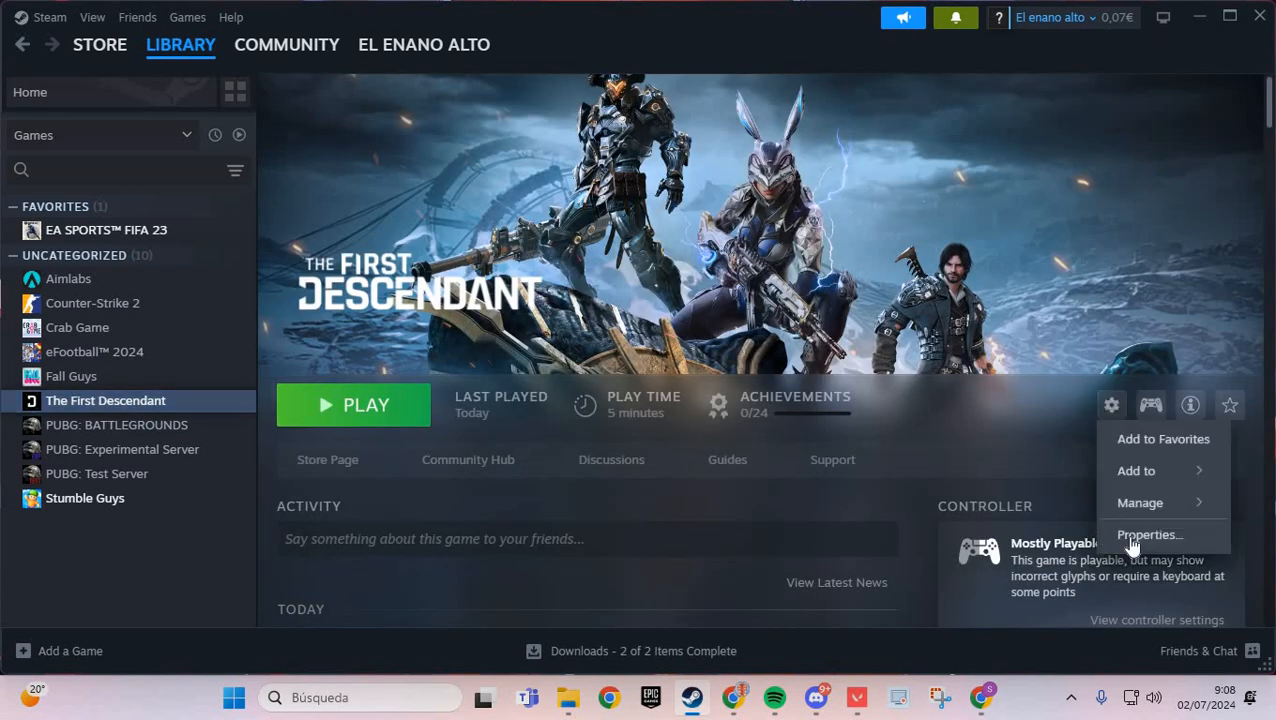
Edit The First Descendant's launch option from -dx11 back to -dx12, then verify installed game files.
{"action": "left_click", "coordinate": [1148, 534]}
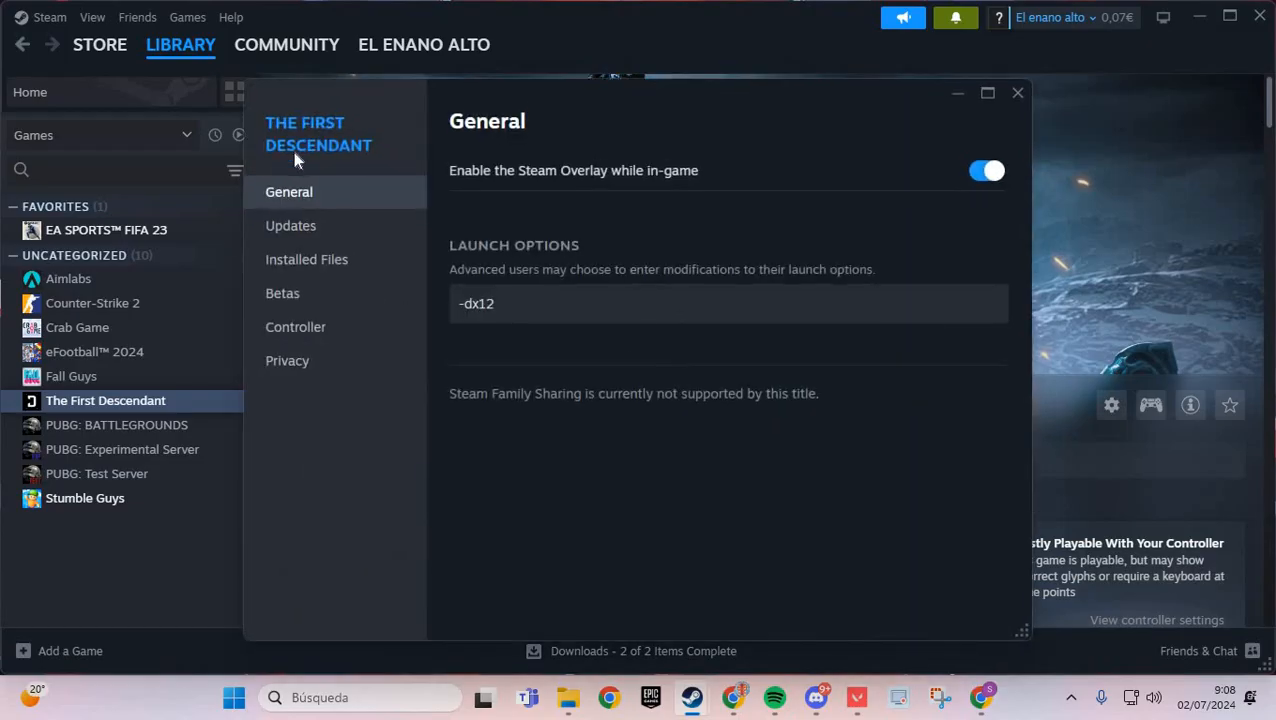
{"action": "mouse_move", "coordinate": [457, 248]}
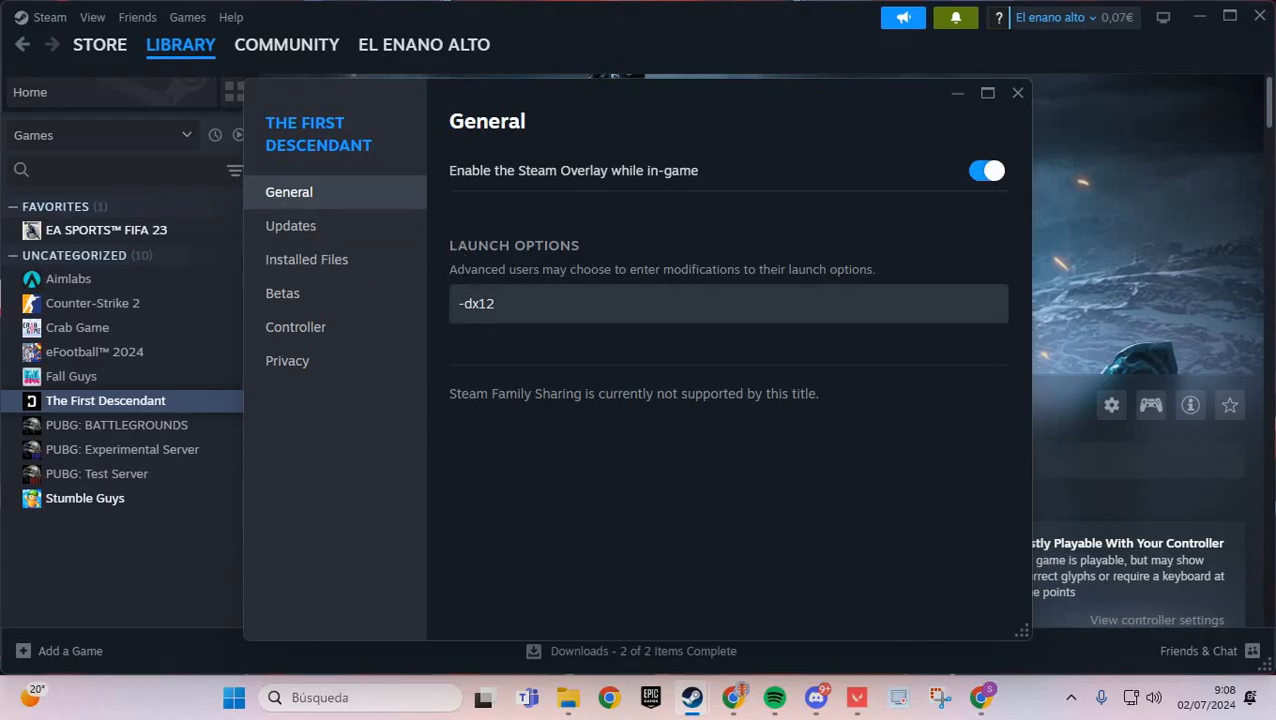
{"action": "left_click", "coordinate": [545, 304]}
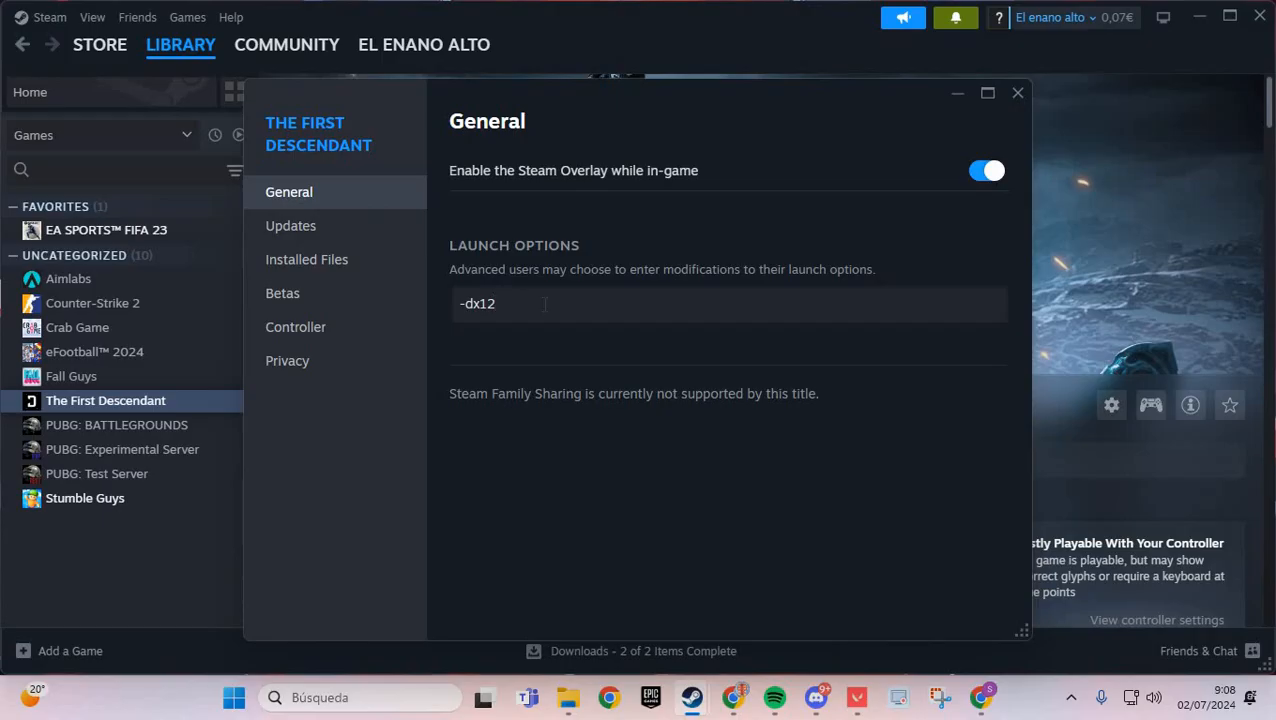
{"action": "key", "text": "BackSpace"}
{"action": "type", "text": "1"}
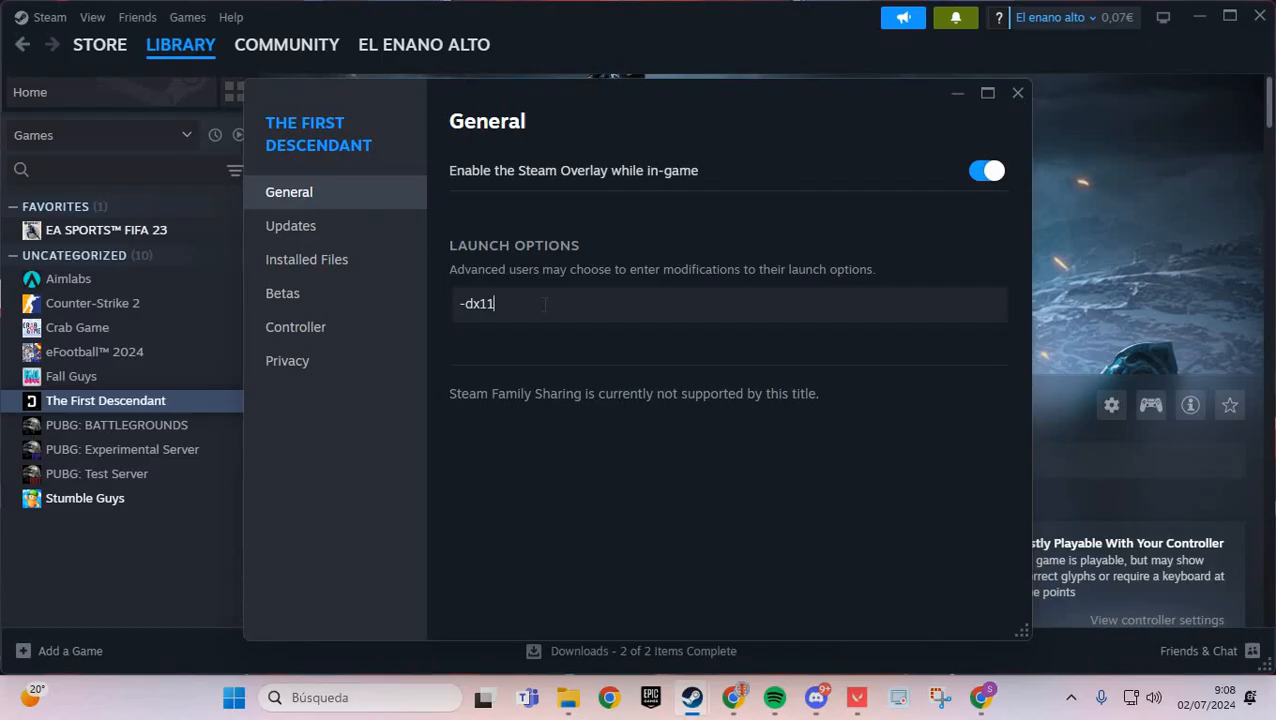
{"action": "key", "text": "Backspace"}
{"action": "type", "text": "2"}
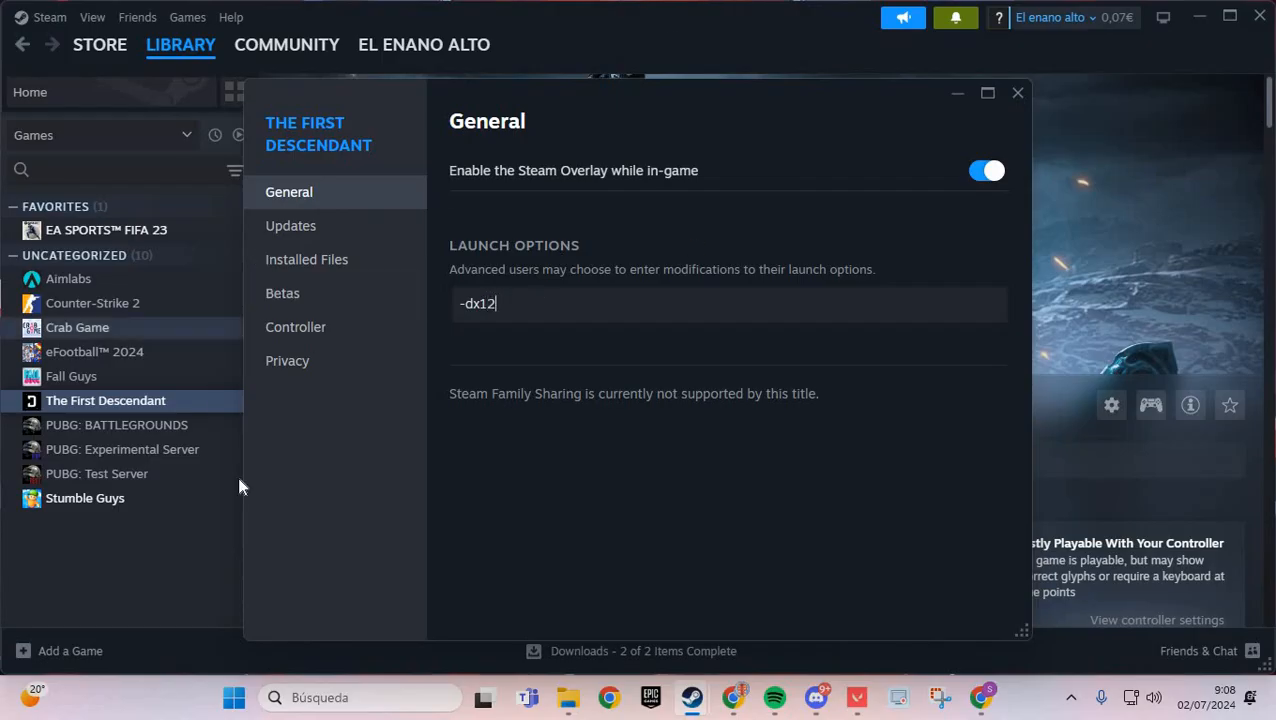
{"action": "mouse_move", "coordinate": [325, 262]}
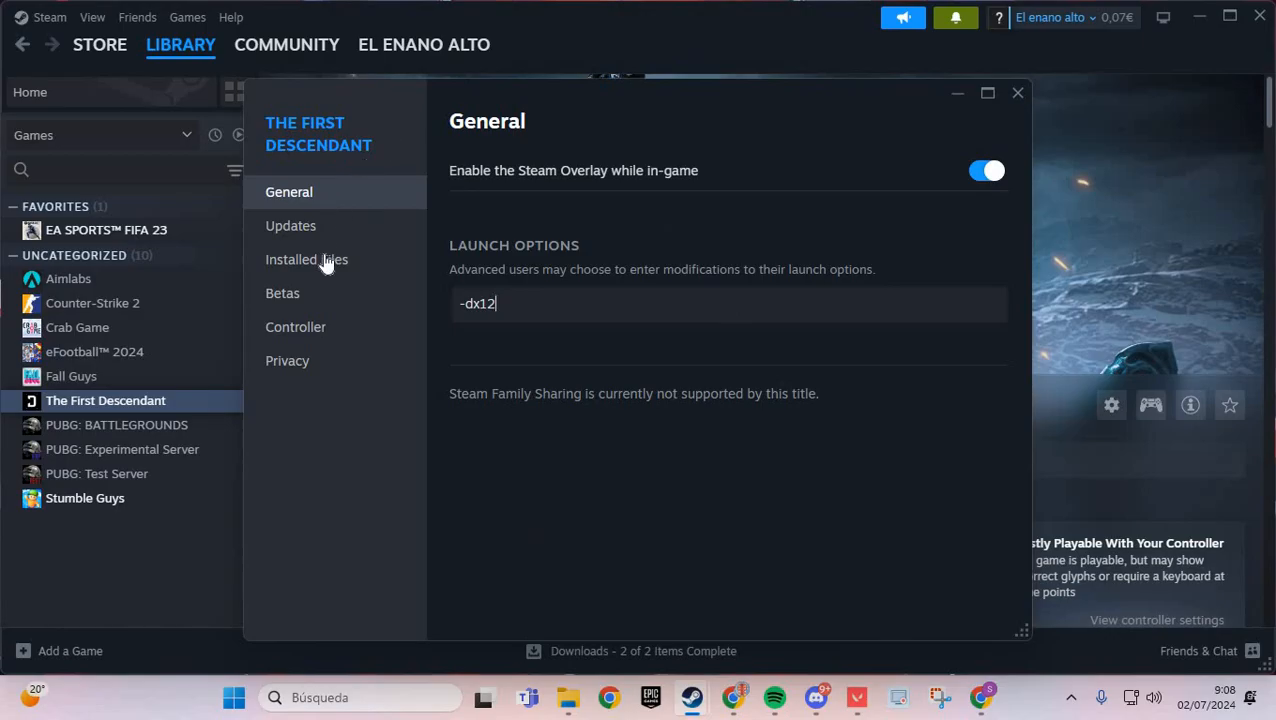
{"action": "left_click", "coordinate": [306, 259]}
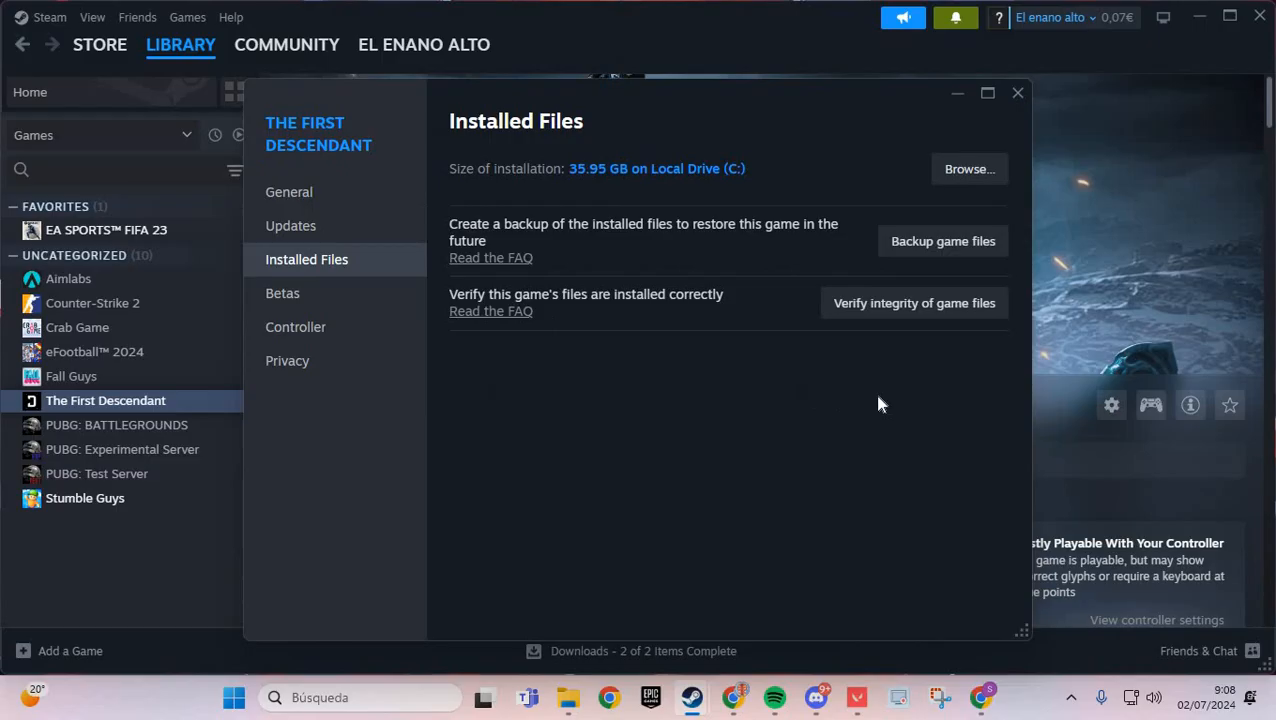
{"action": "left_click", "coordinate": [913, 303]}
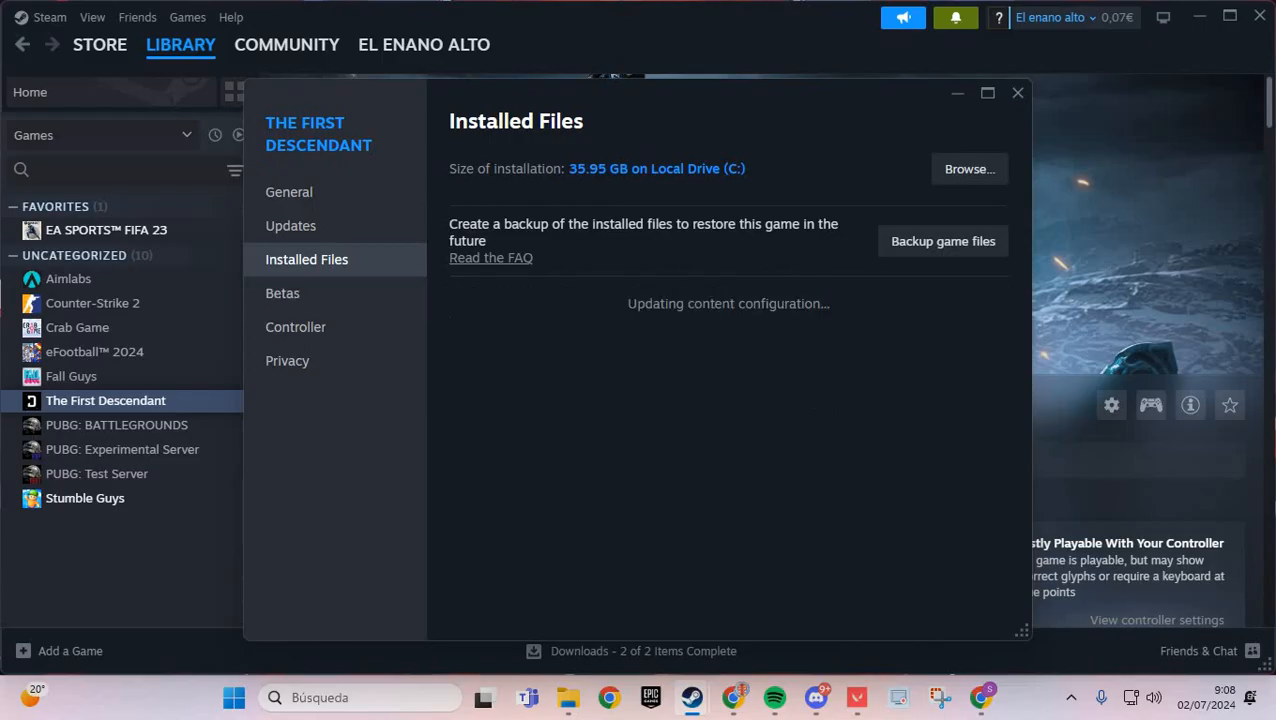